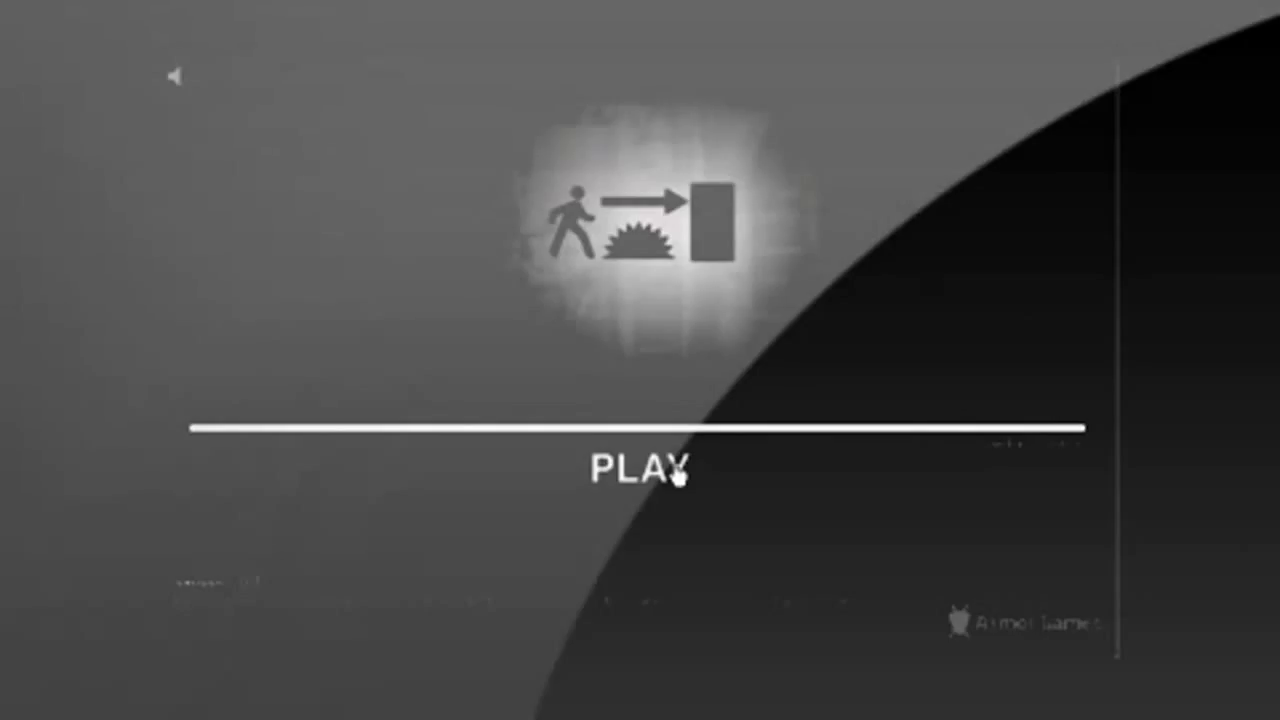
Start the game from the title screen so Stage 1 'Getting Out' begins with its timer running
{"action": "left_click", "coordinate": [640, 468]}
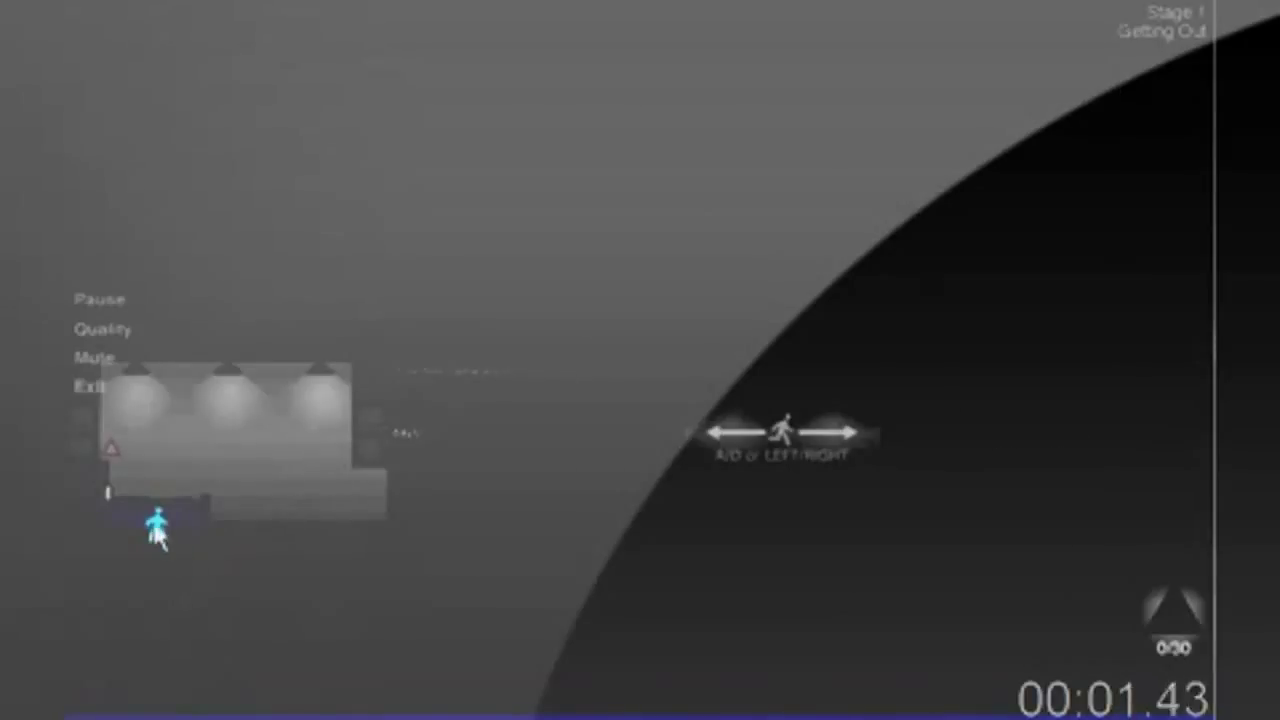
{"action": "mouse_move", "coordinate": [404, 512]}
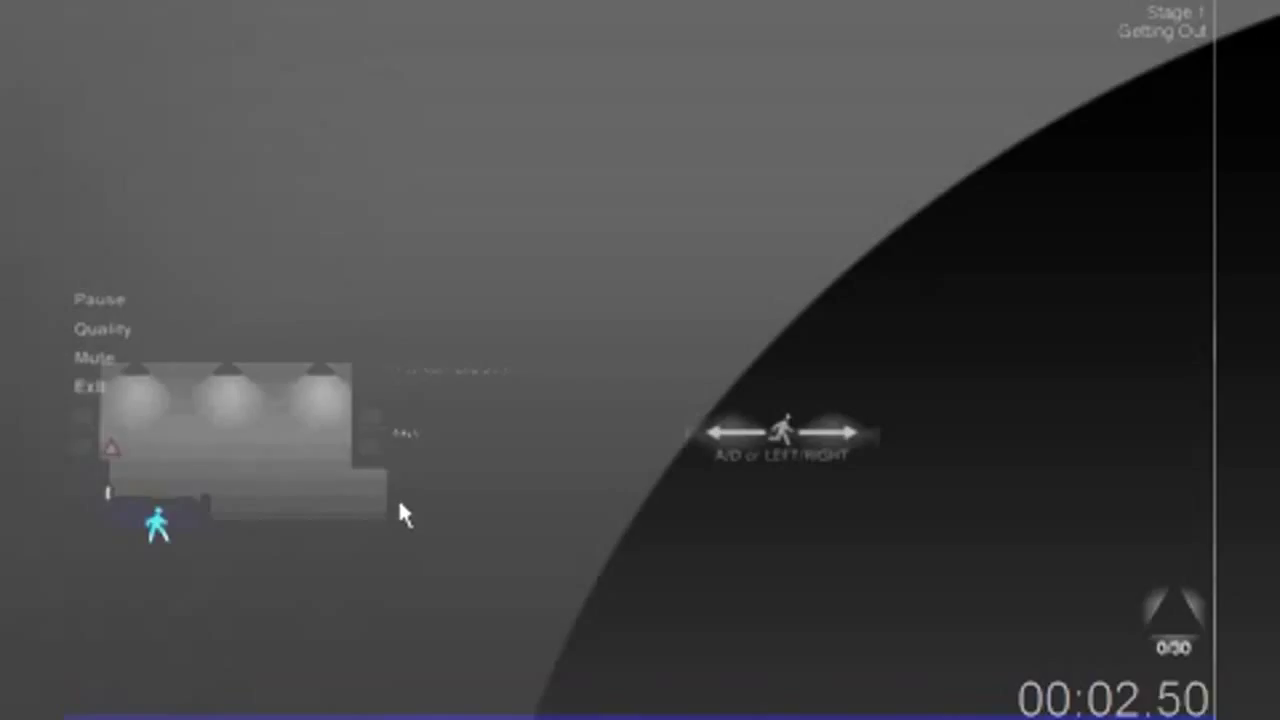